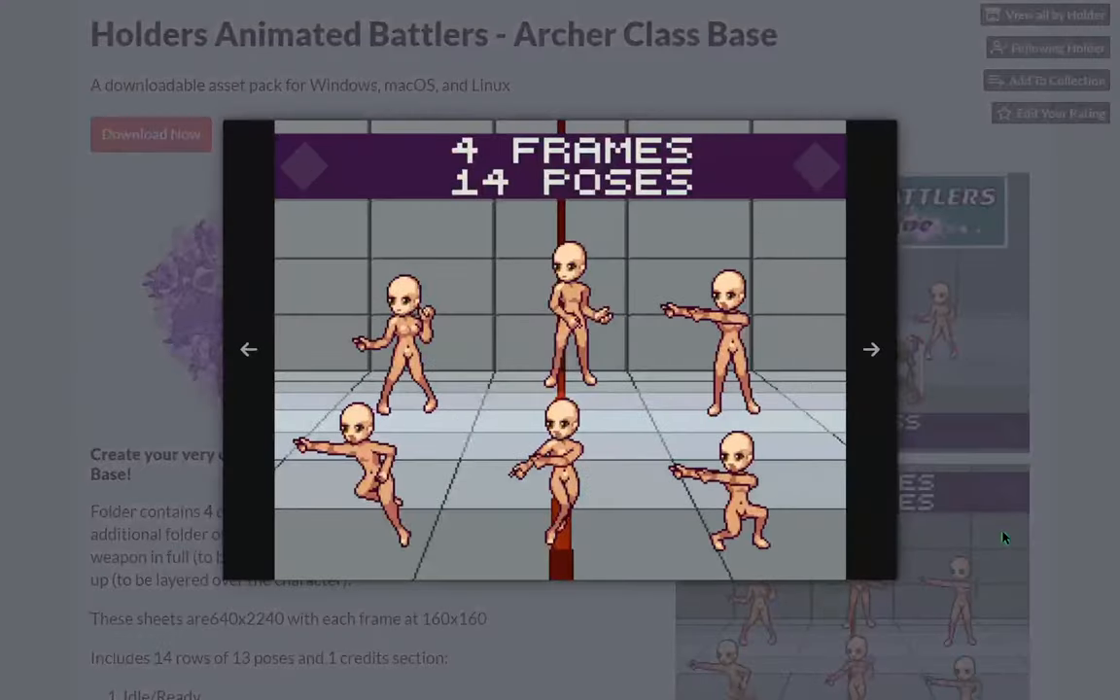
# Close the enlarged Archer Class Base poses sheet lightbox
pyautogui.click(870, 348)
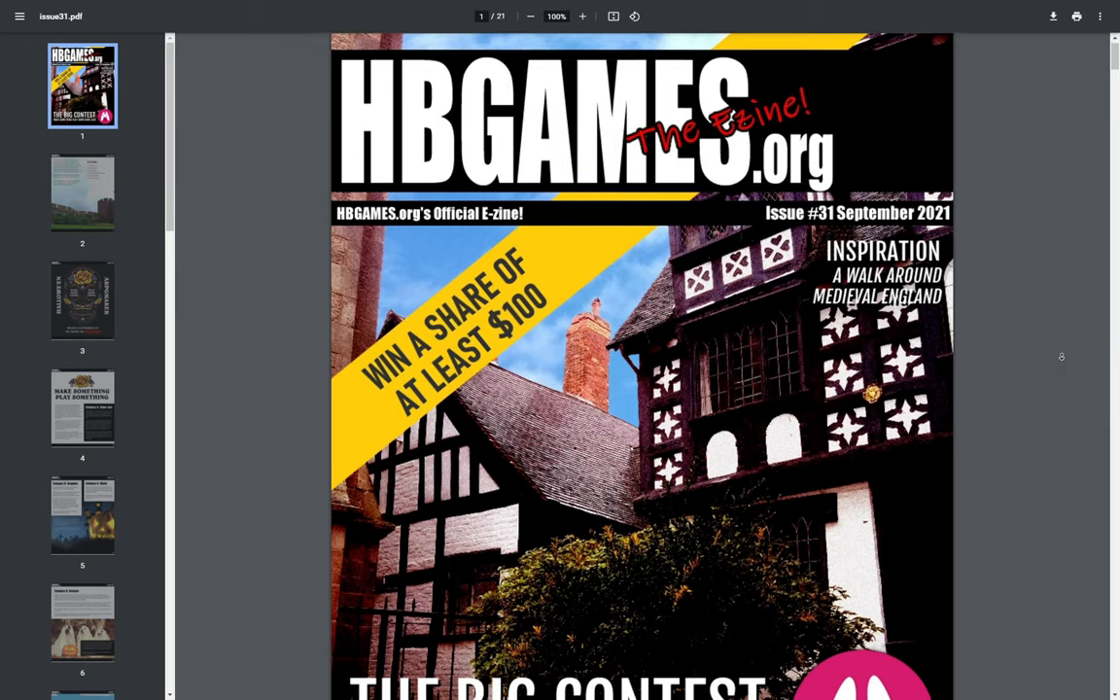
# Scroll through HBGames issue31.pdf from the cover to the Karma Flow poster on page 10
pyautogui.scroll(-3)
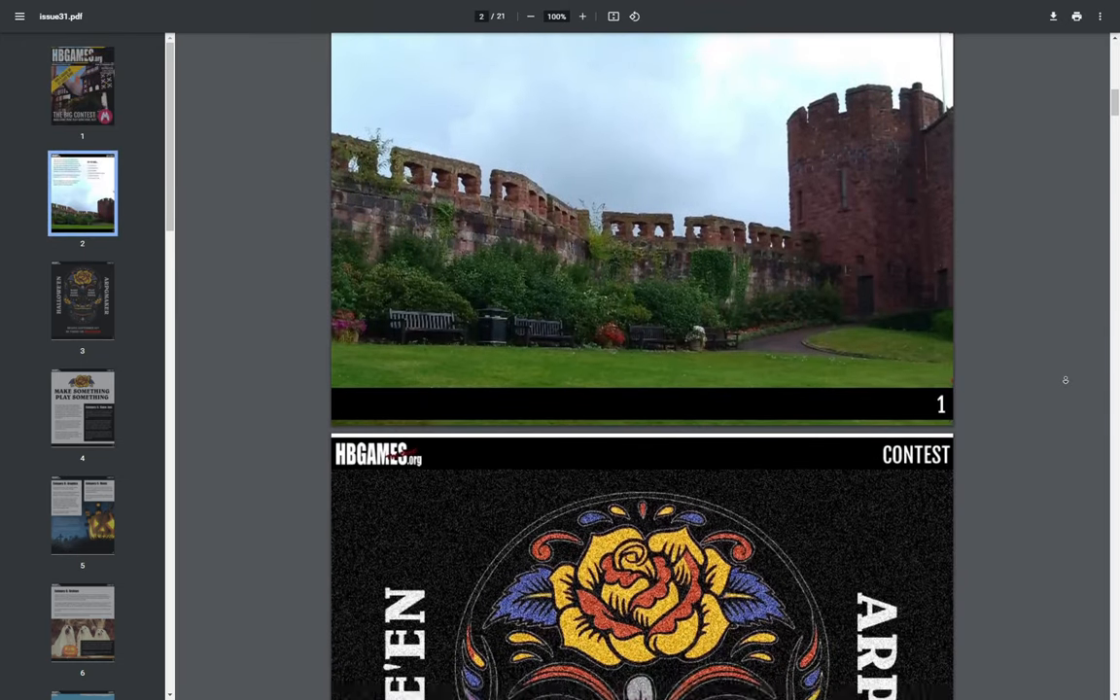
pyautogui.scroll(-3)
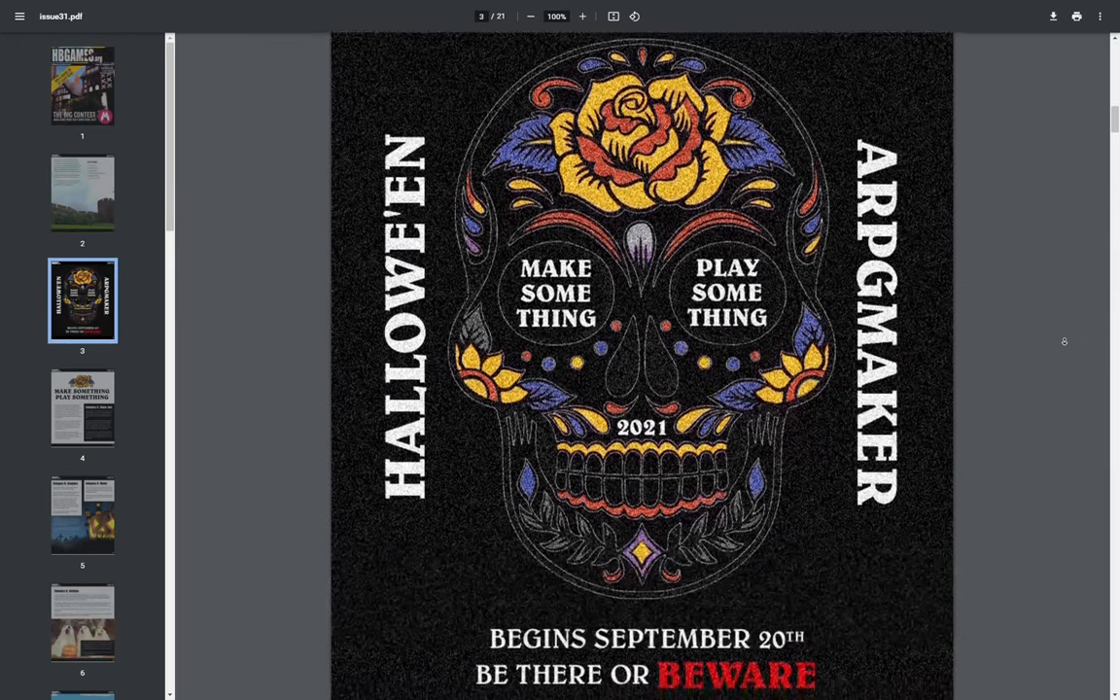
pyautogui.scroll(-3)
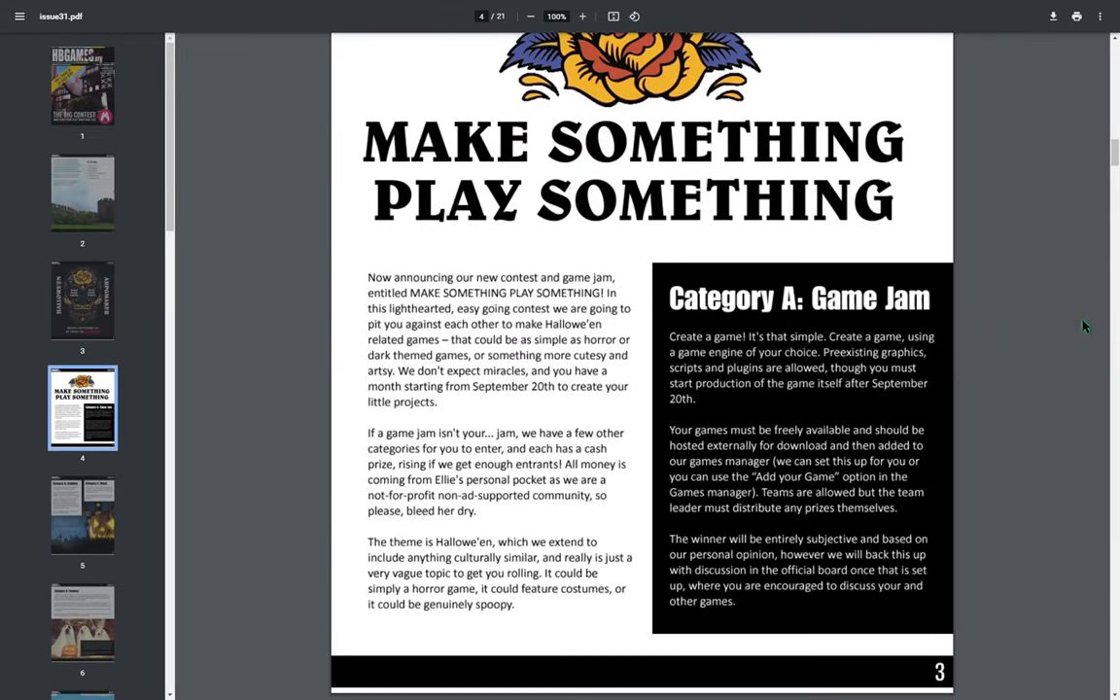
pyautogui.scroll(-3)
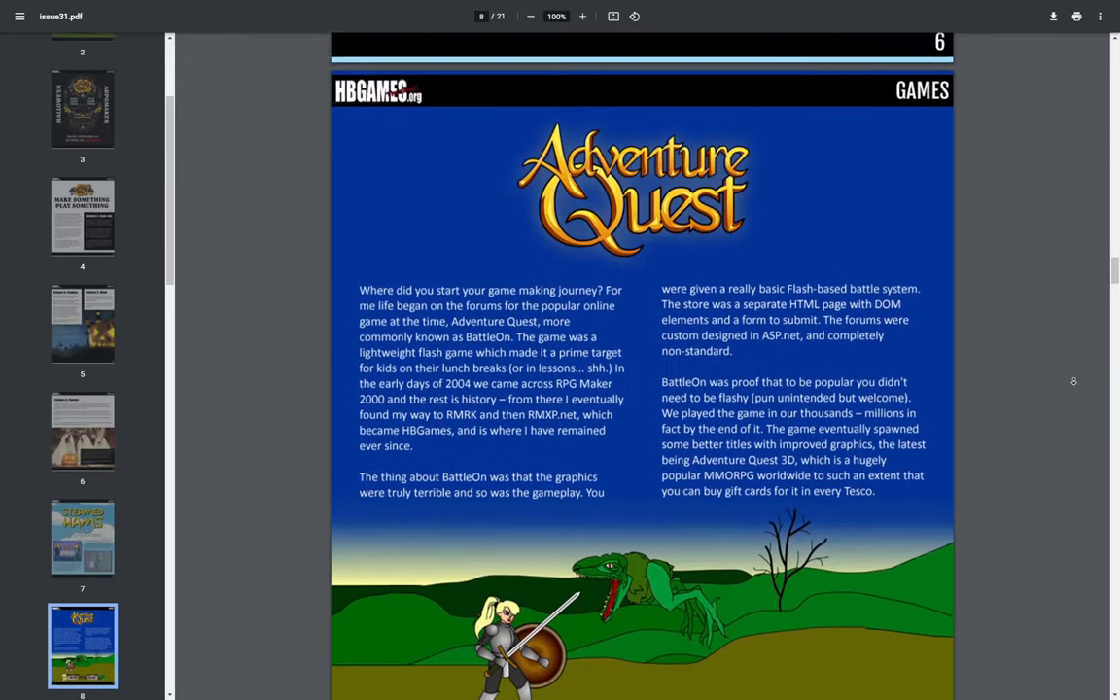
pyautogui.scroll(-3)
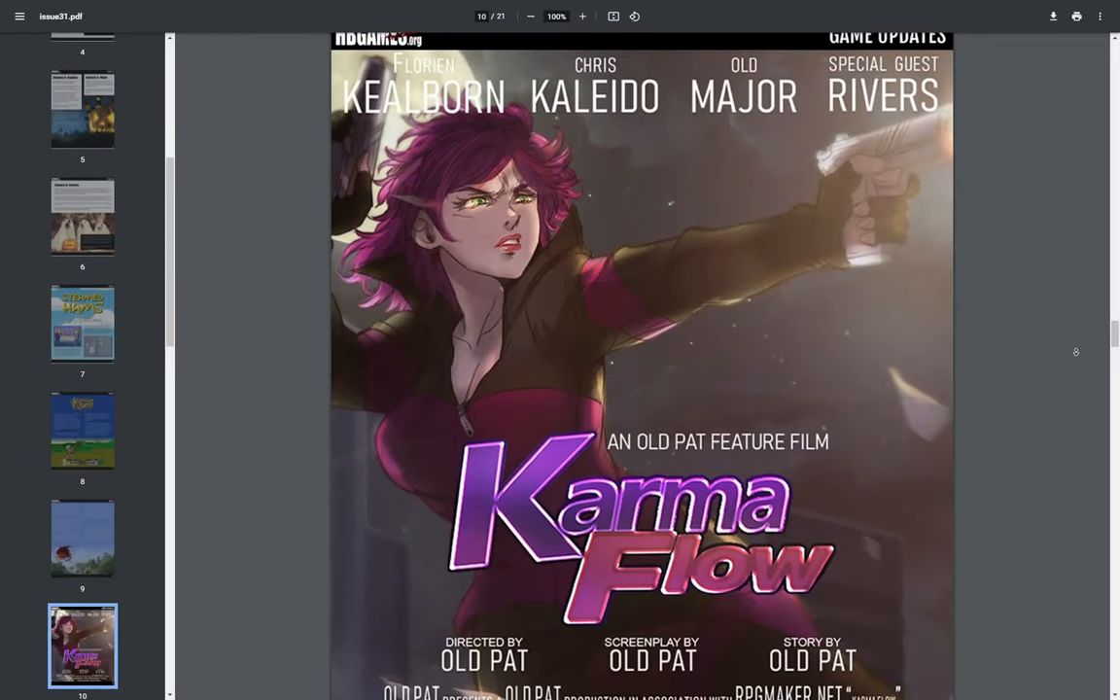
pyautogui.scroll(-3)
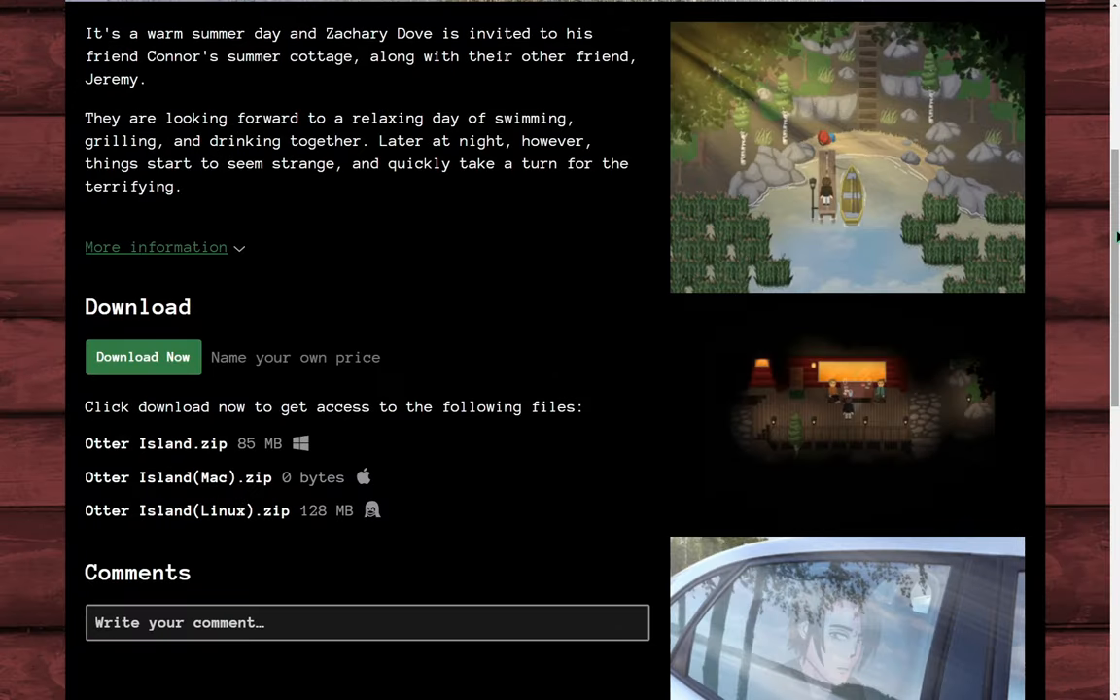
# Enlarge the Otter Island dock-and-rowing-boat screenshot, then close the lightbox
pyautogui.click(846, 158)
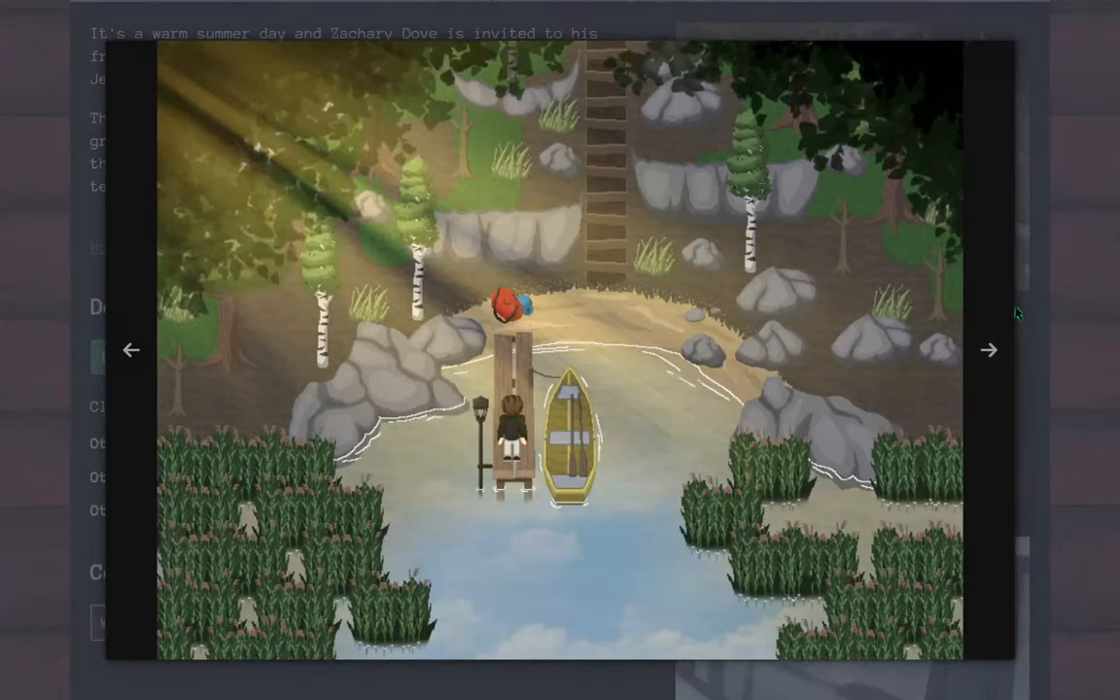
pyautogui.click(989, 350)
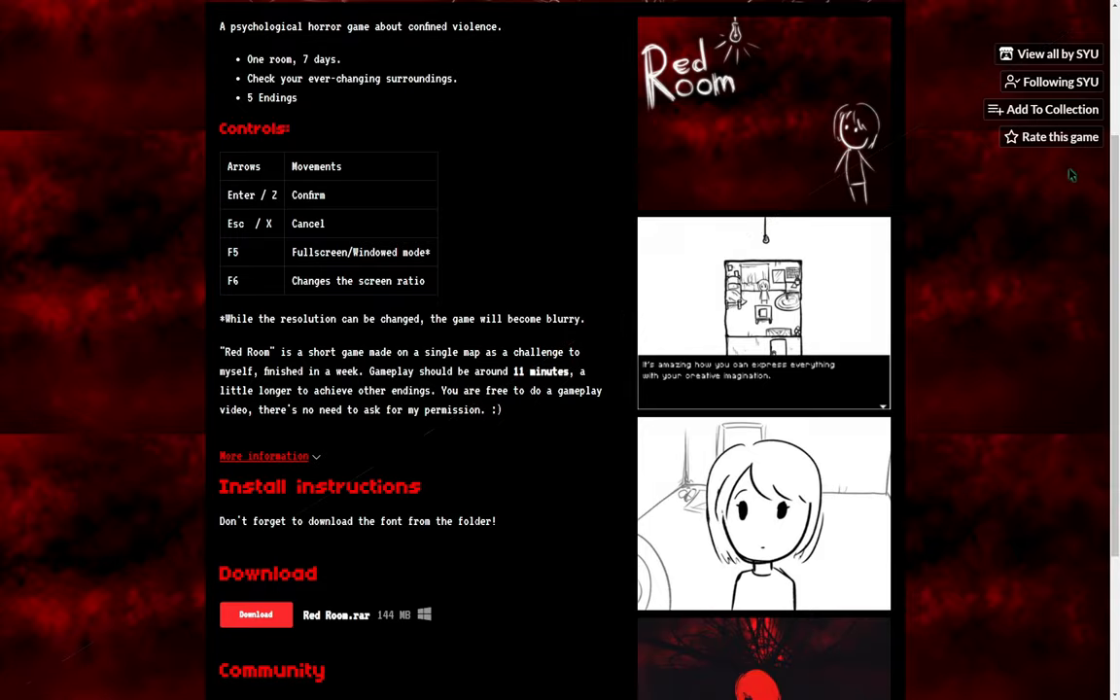
# View the Red Room room screenshot enlarged, then enlarge the brass loops cover image
pyautogui.click(763, 114)
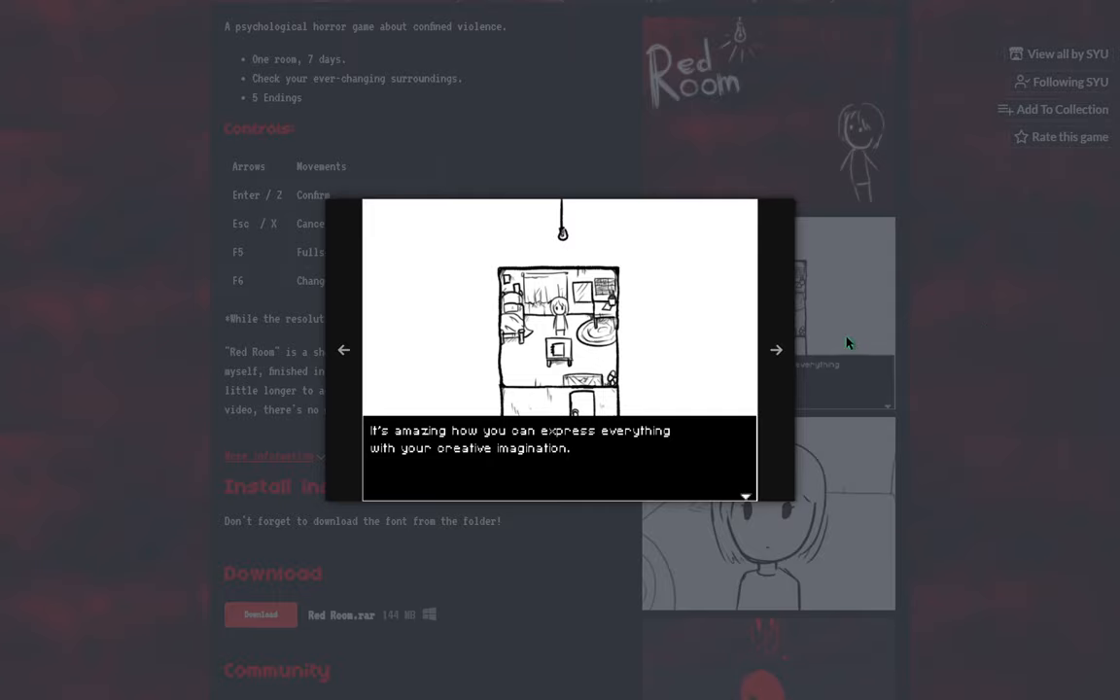
pyautogui.click(777, 350)
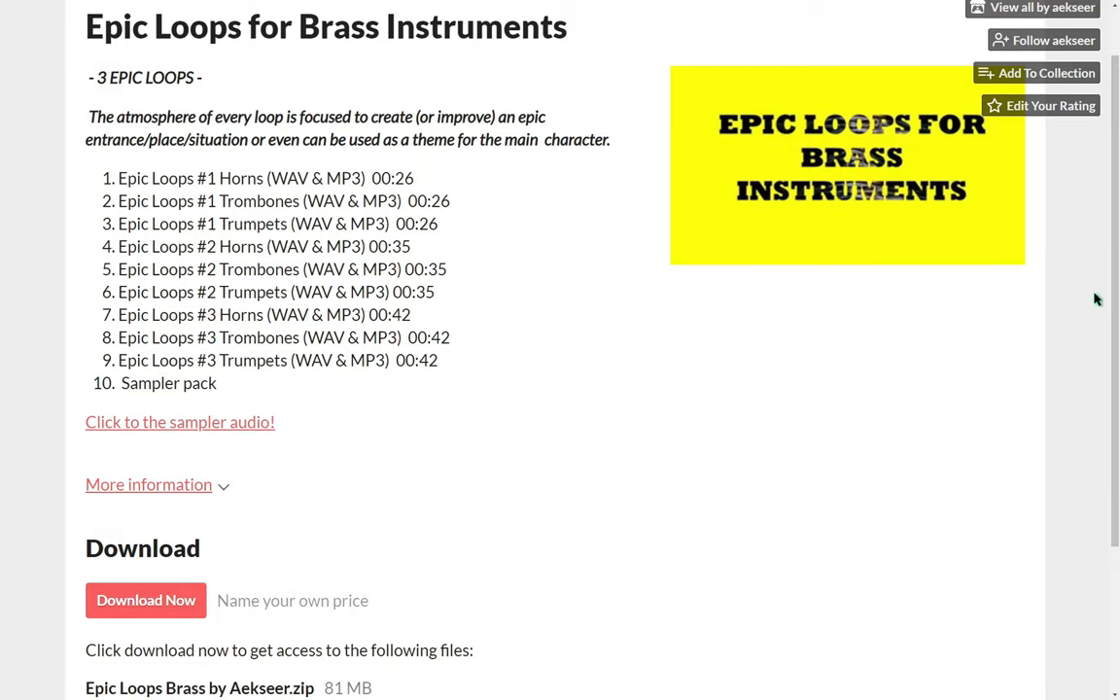
pyautogui.click(847, 165)
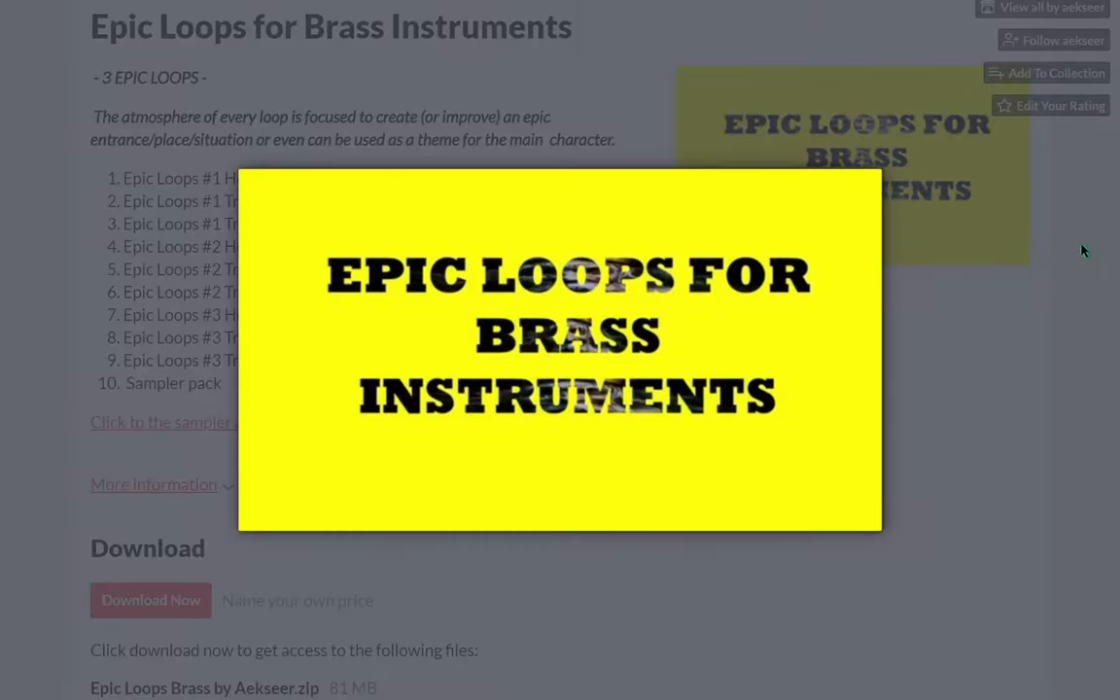